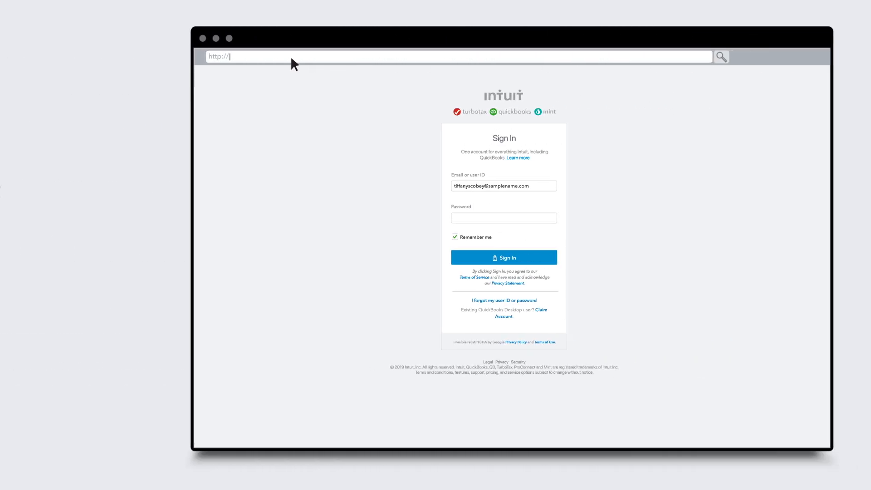
Go to camps.intuit.com and sign in with the remembered account's password
text(camps.intuit.com)
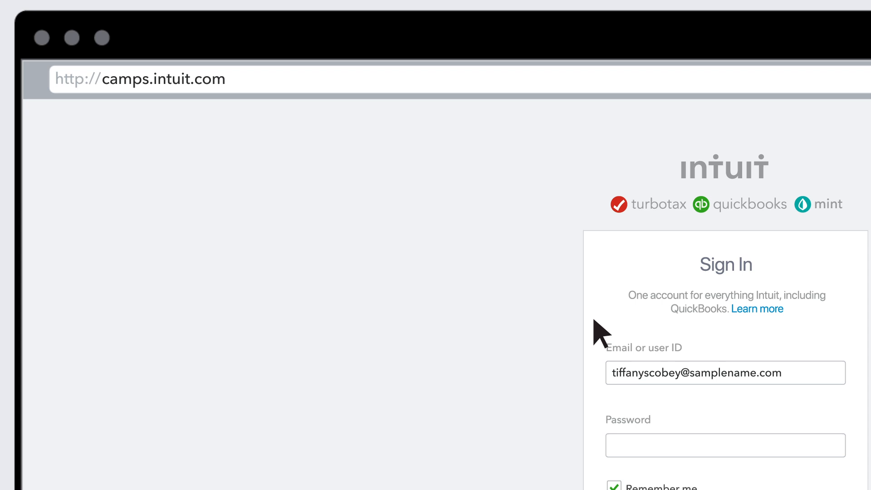
text(•••)
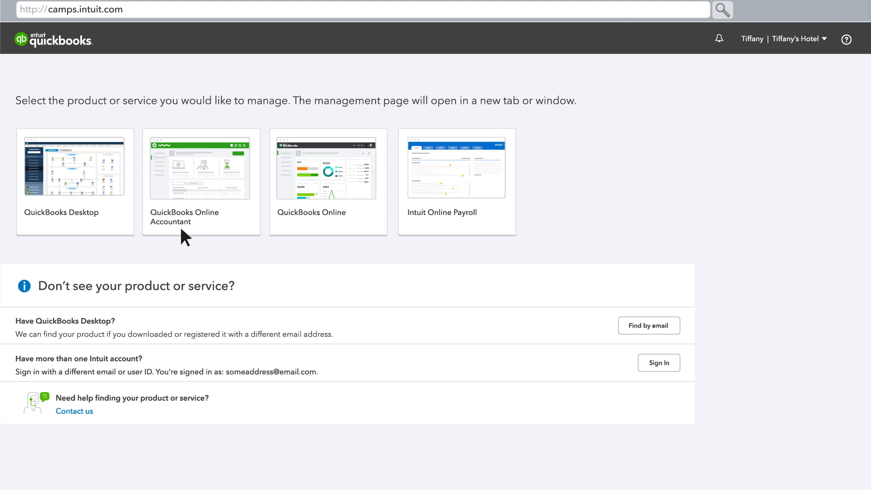
mouse_move(117, 222)
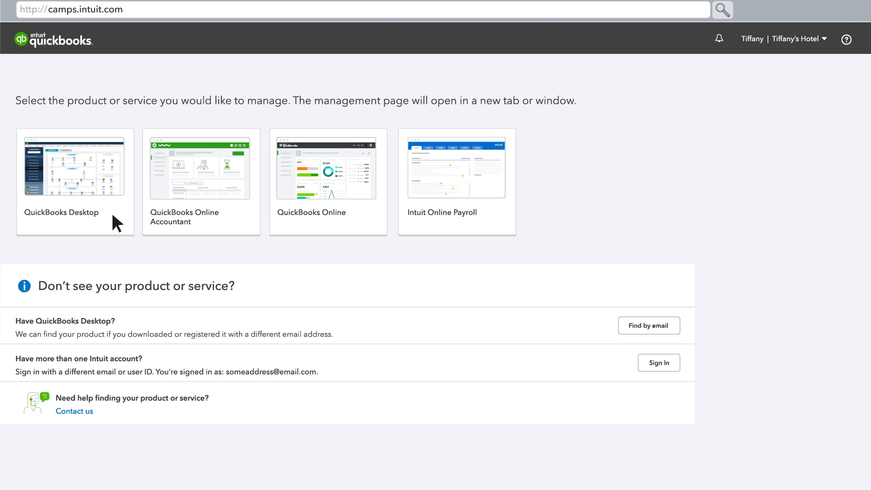
Select the QuickBooks Desktop product tile to manage it
click(799, 38)
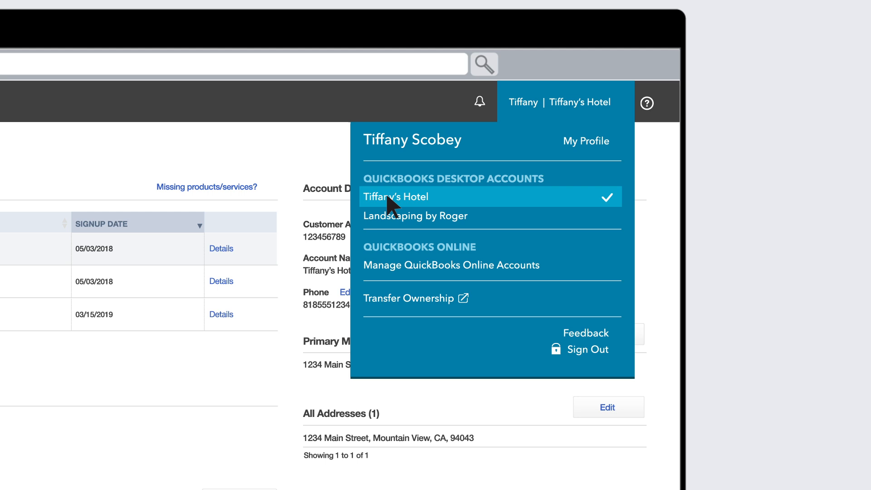
mouse_move(415, 216)
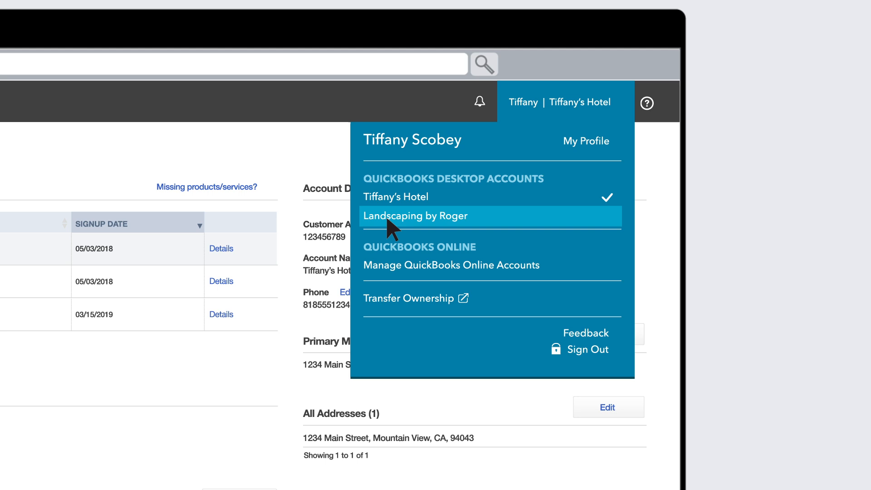
mouse_move(488, 307)
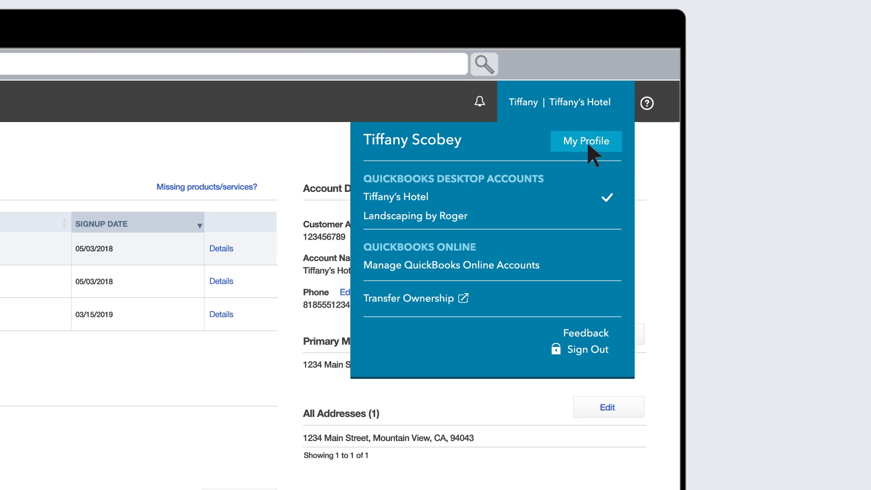
click(586, 141)
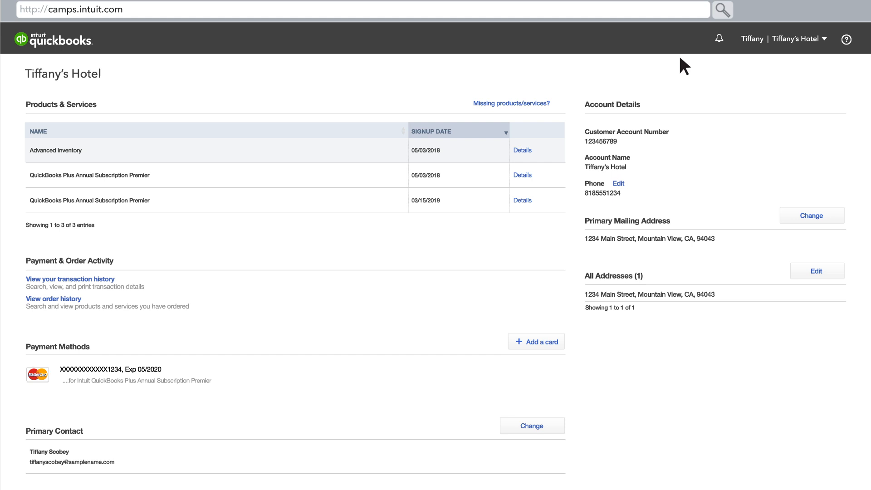
mouse_move(150, 150)
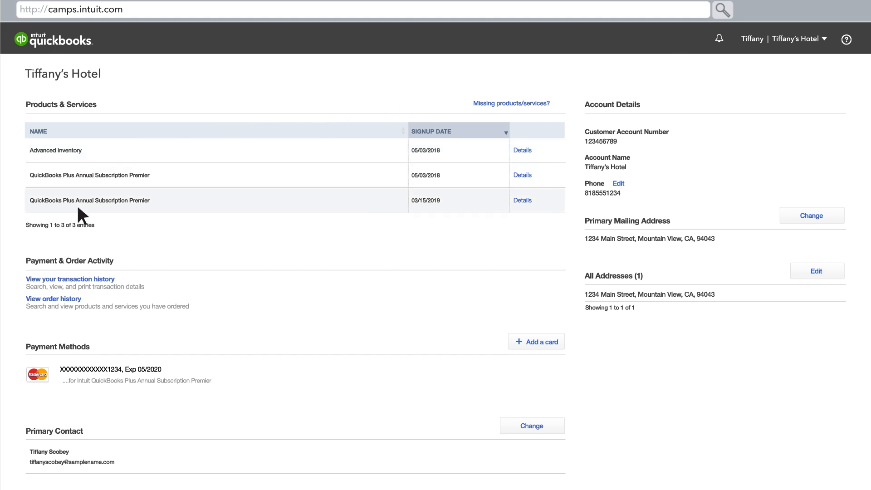
click(521, 200)
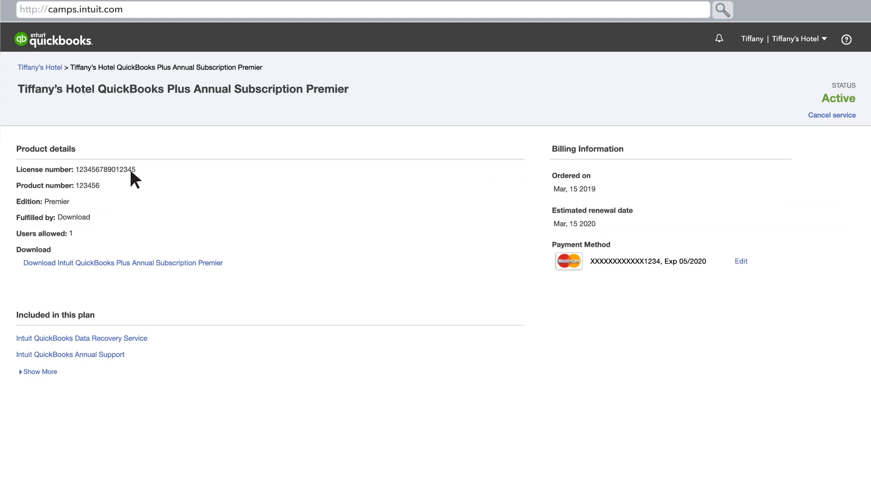
mouse_move(99, 272)
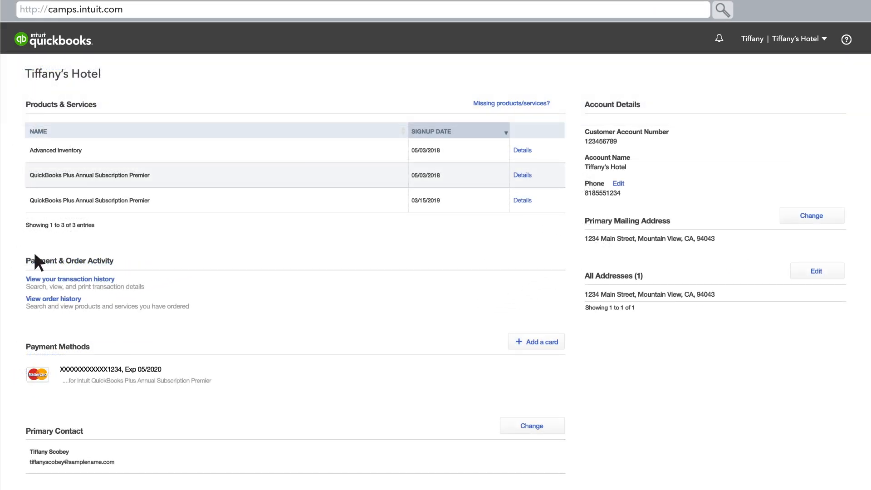
click(54, 299)
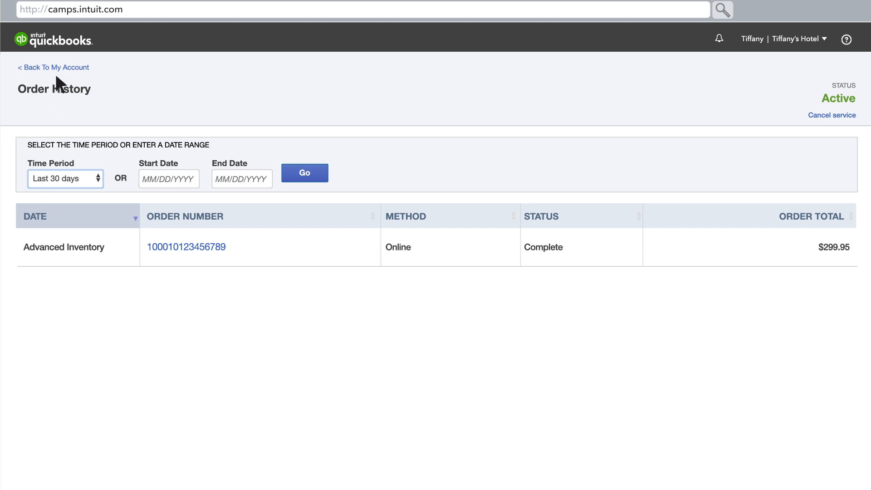
click(54, 66)
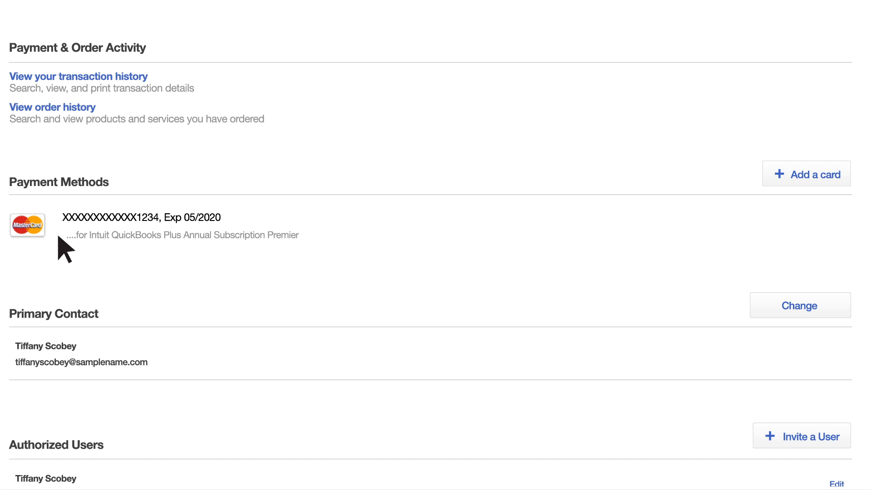
mouse_move(805, 189)
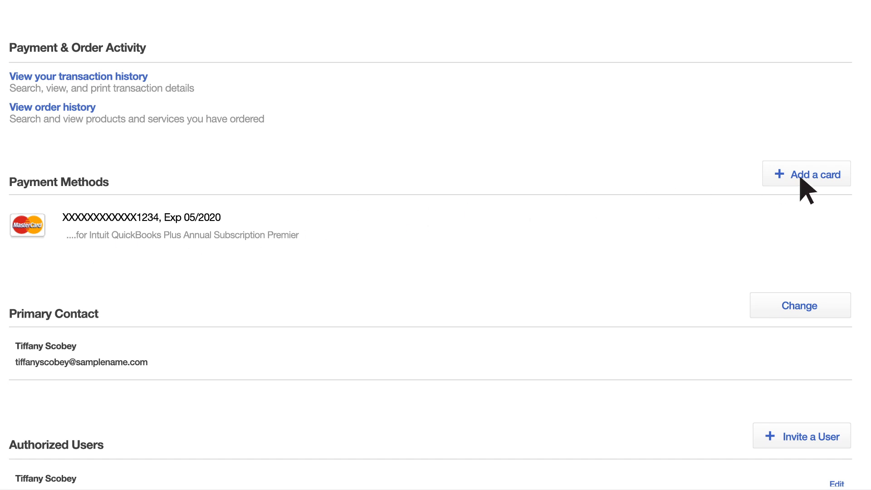
mouse_move(814, 239)
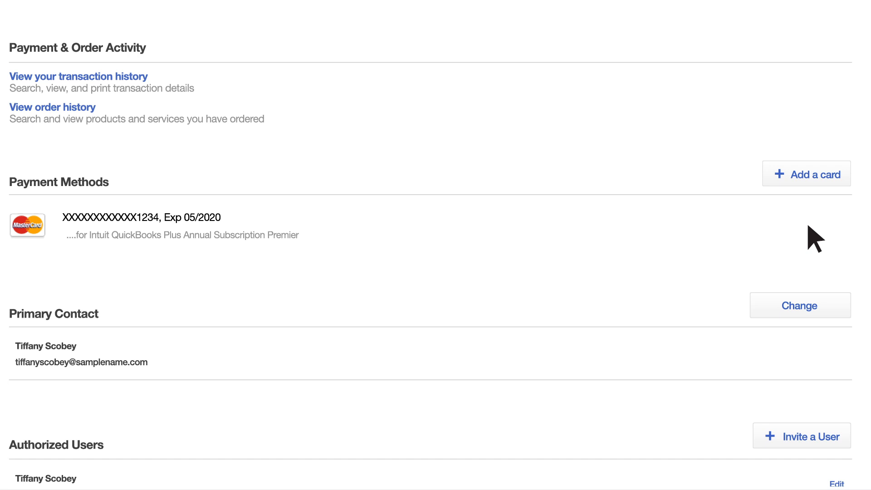
Scroll to the Primary Contact section and start changing it
scroll(down, 3)
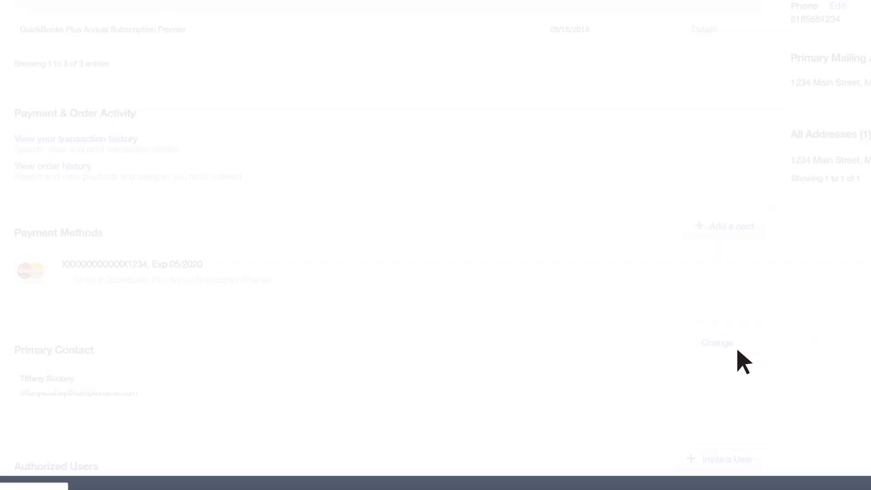
click(716, 343)
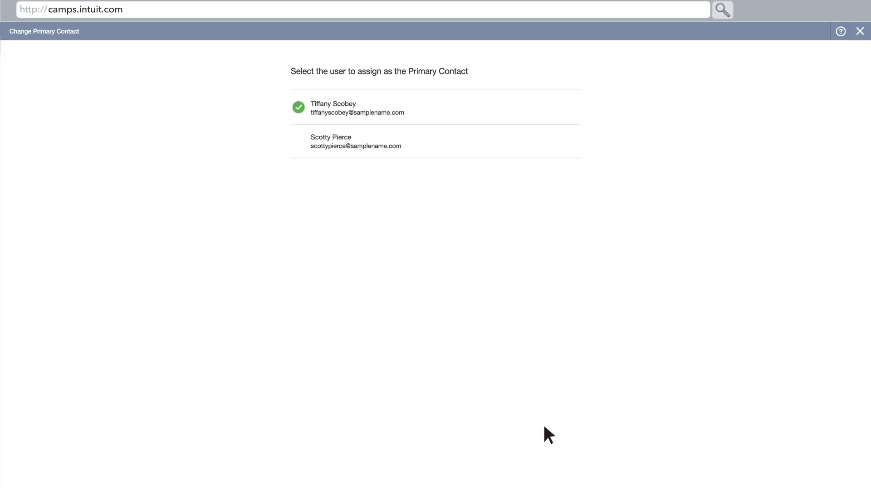
mouse_move(414, 144)
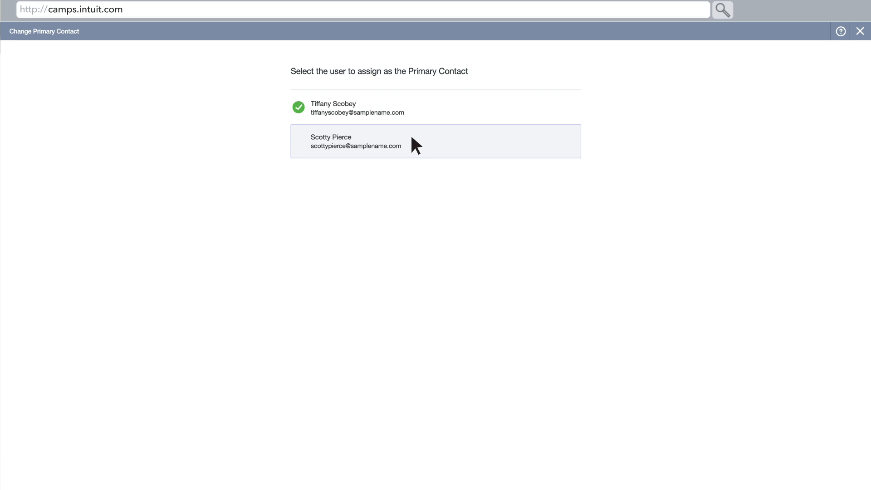
mouse_move(766, 61)
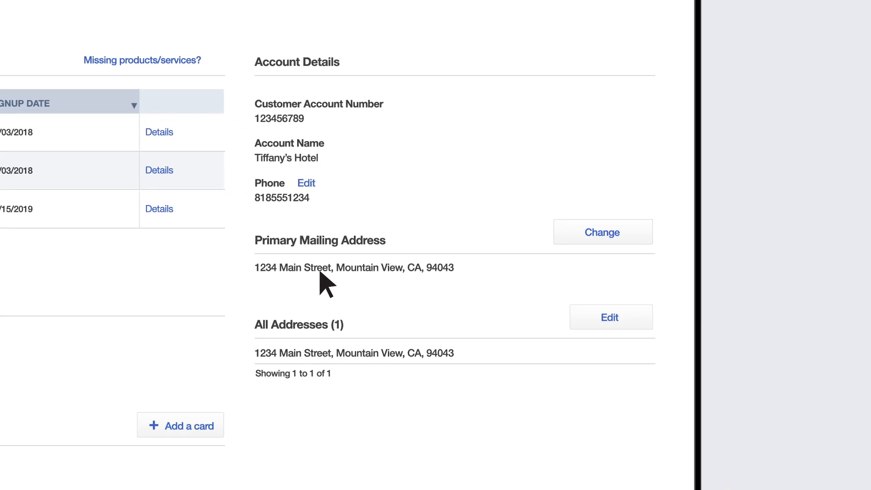
mouse_move(316, 117)
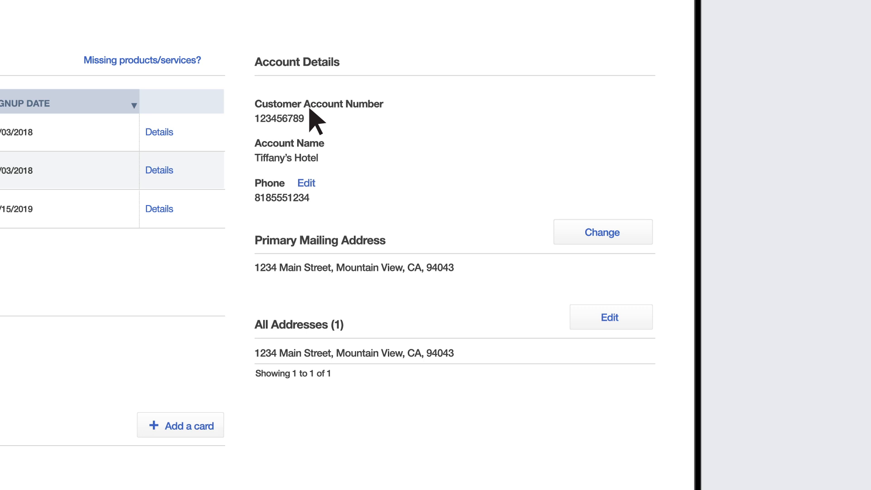